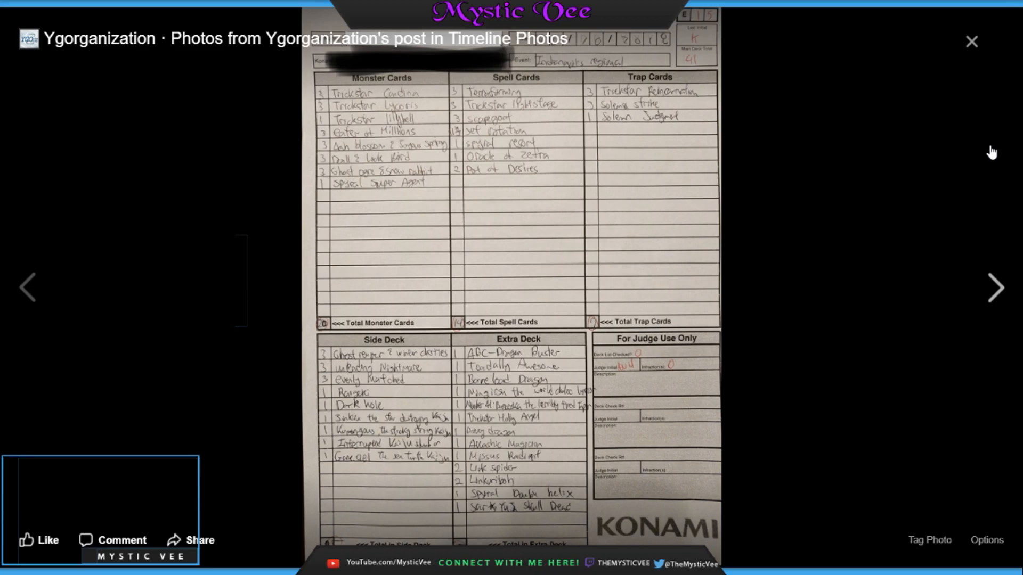
Step: Advance the photo viewer to the handwritten True Draco decklist
click(994, 287)
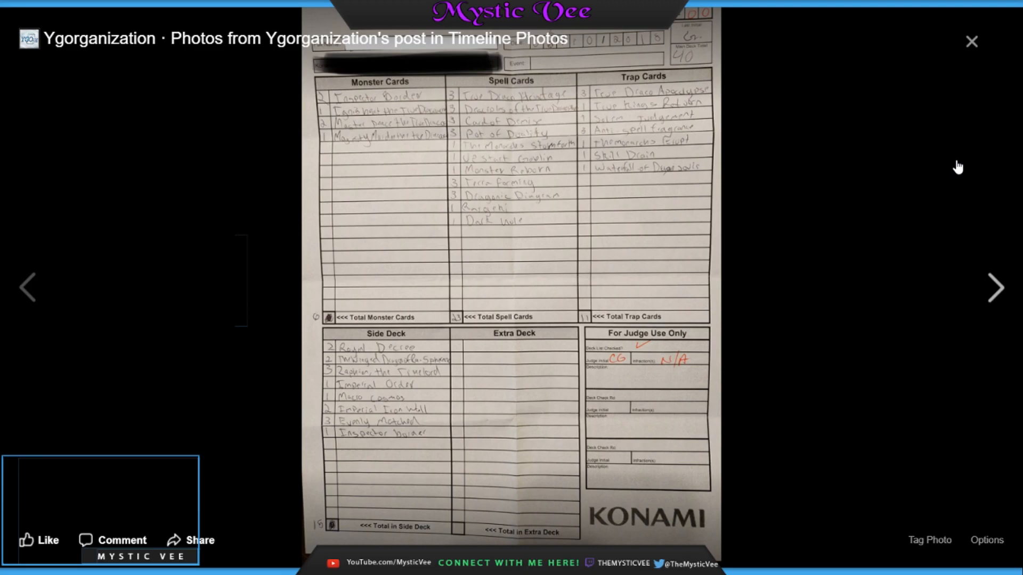
Step: Advance the photo viewer to the handwritten Spyral decklist
click(994, 289)
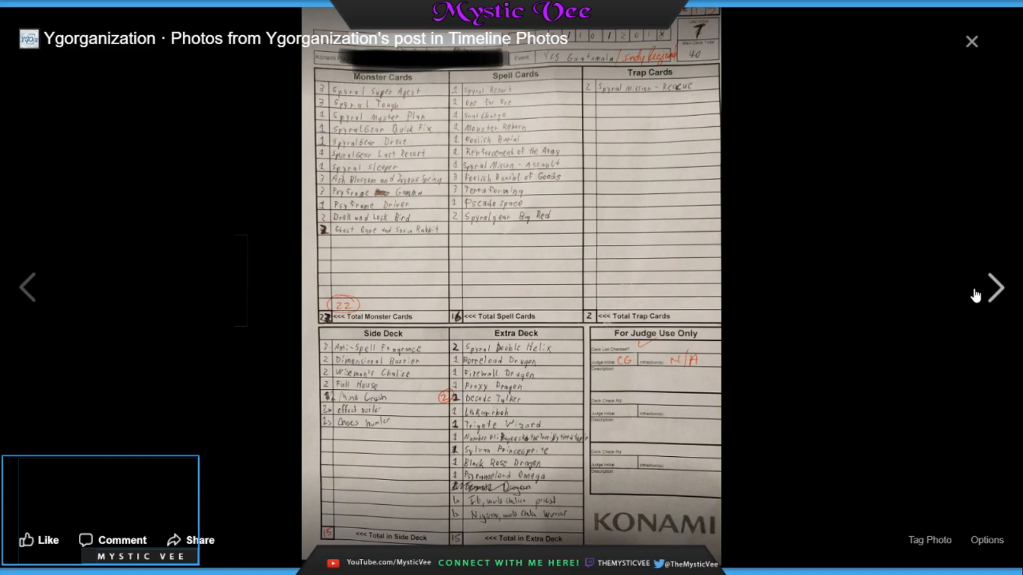
mouse_move(948, 209)
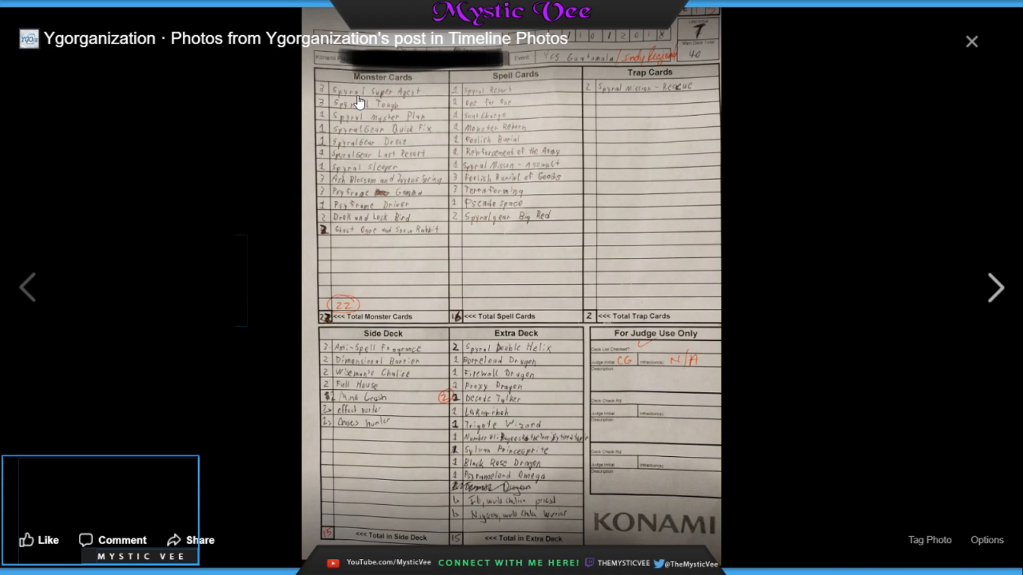
mouse_move(998, 198)
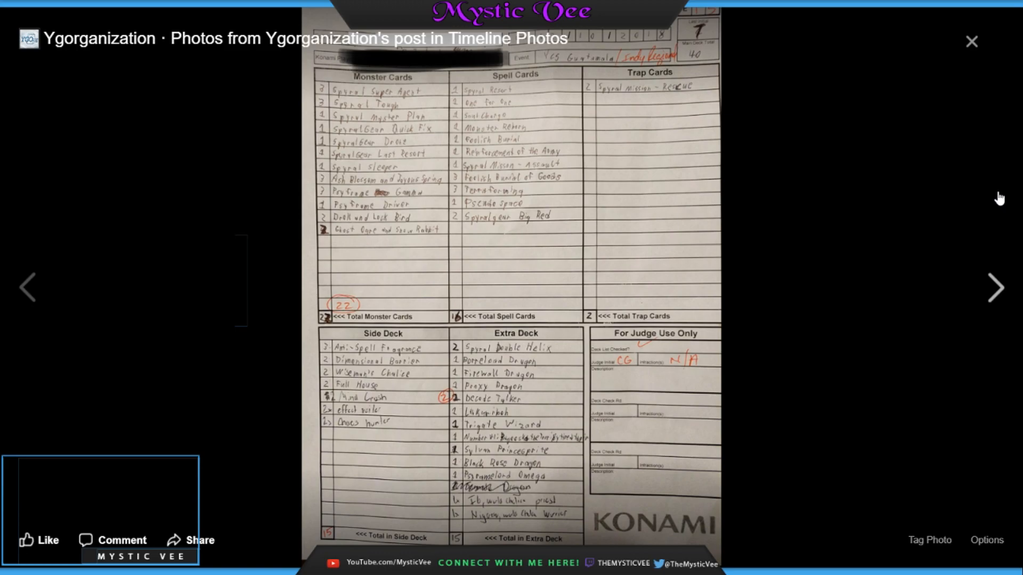
mouse_move(994, 288)
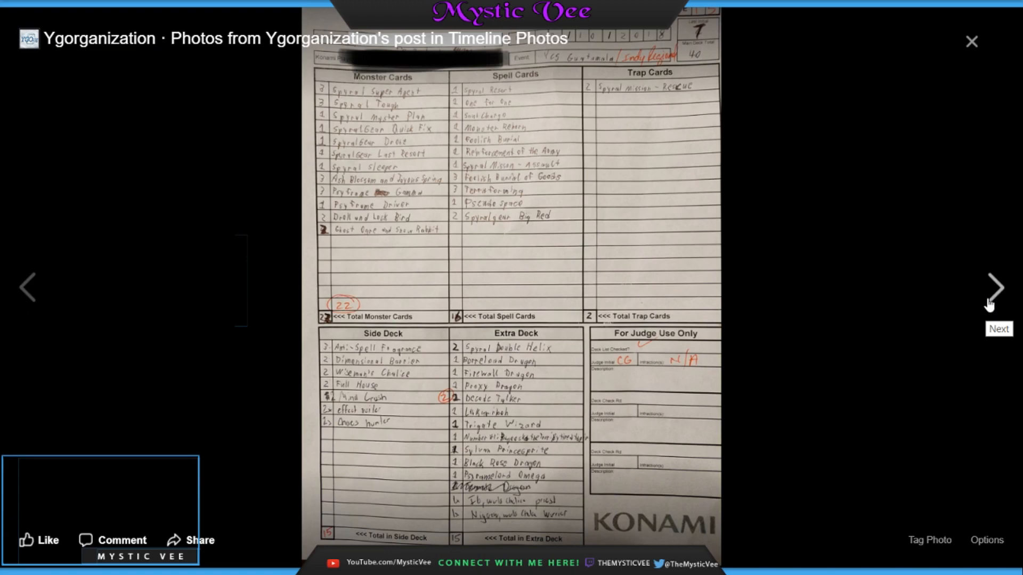
Step: Advance to the Shaddoll decklist with El Shaddoll Winda, Giant Rex and Evolzar cards
click(998, 288)
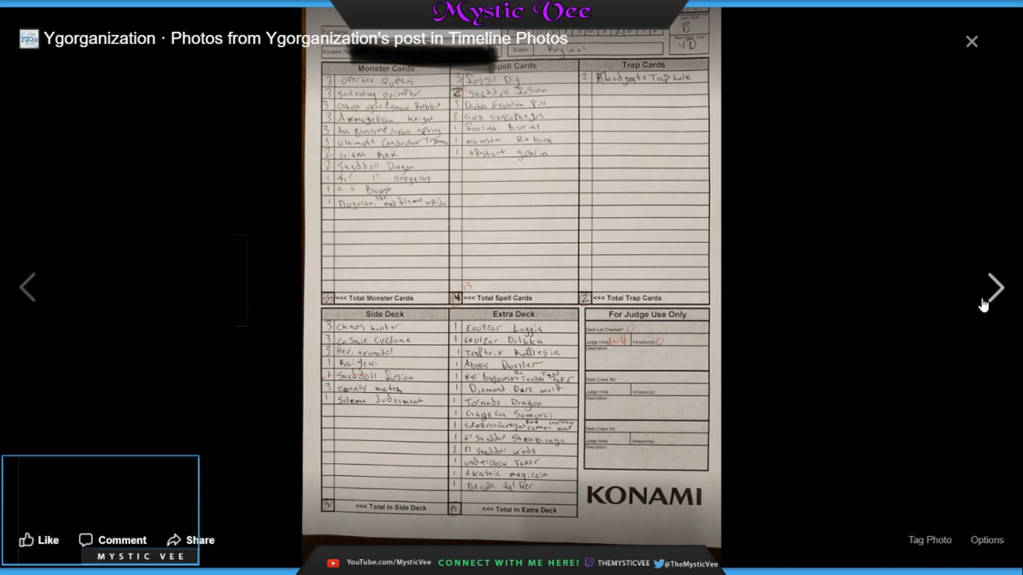
Step: Advance to the Pendulum Magician decklist with Astrograph Sorcerer and Supreme King Gate Zero
click(997, 287)
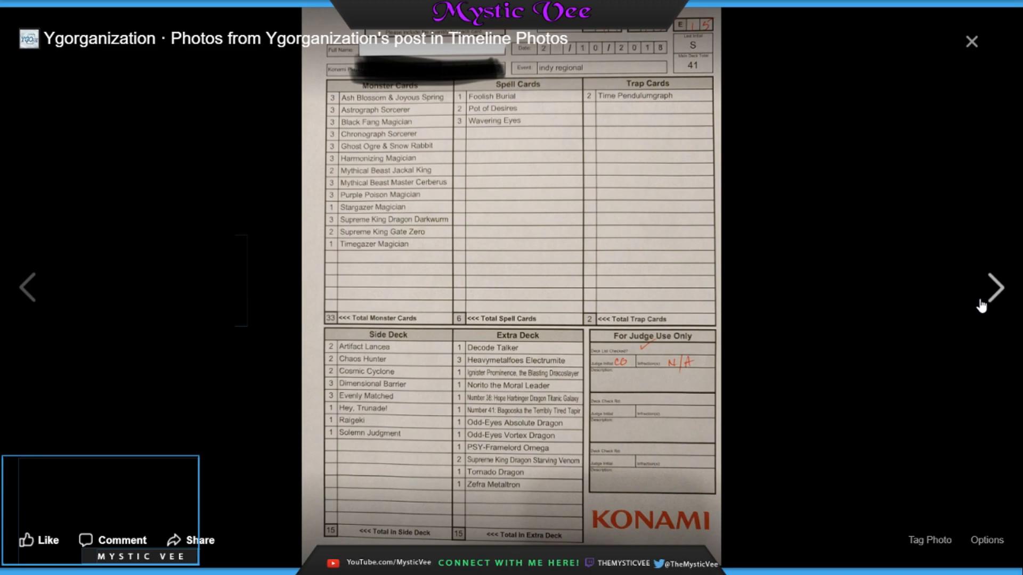
Step: Advance to the Spyral-based decklist with Dinowrestler cards
click(992, 287)
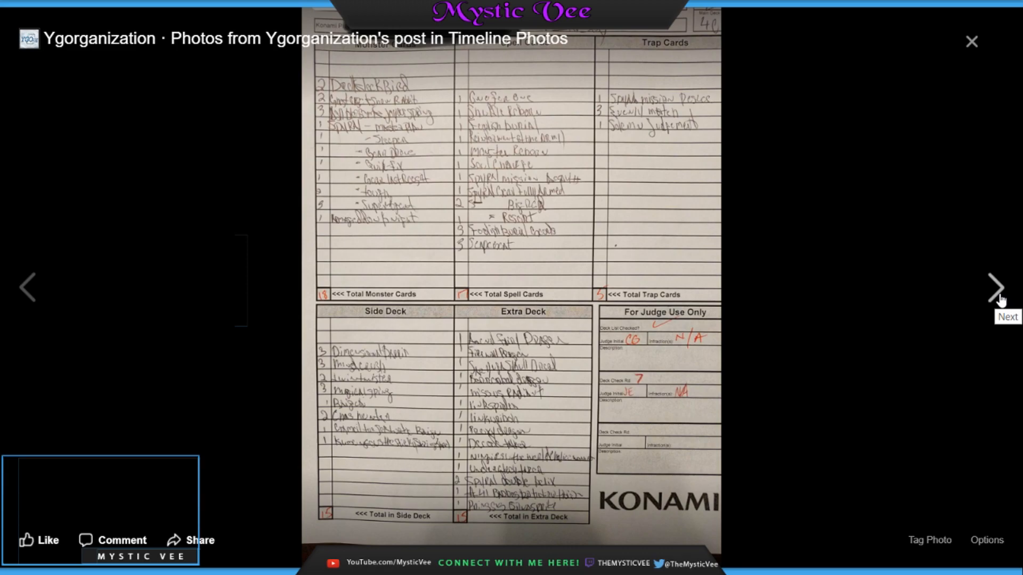
Step: Advance two photos to the Pendulum Magician decklist with Oafdragon Magician and Lava Golem
click(997, 287)
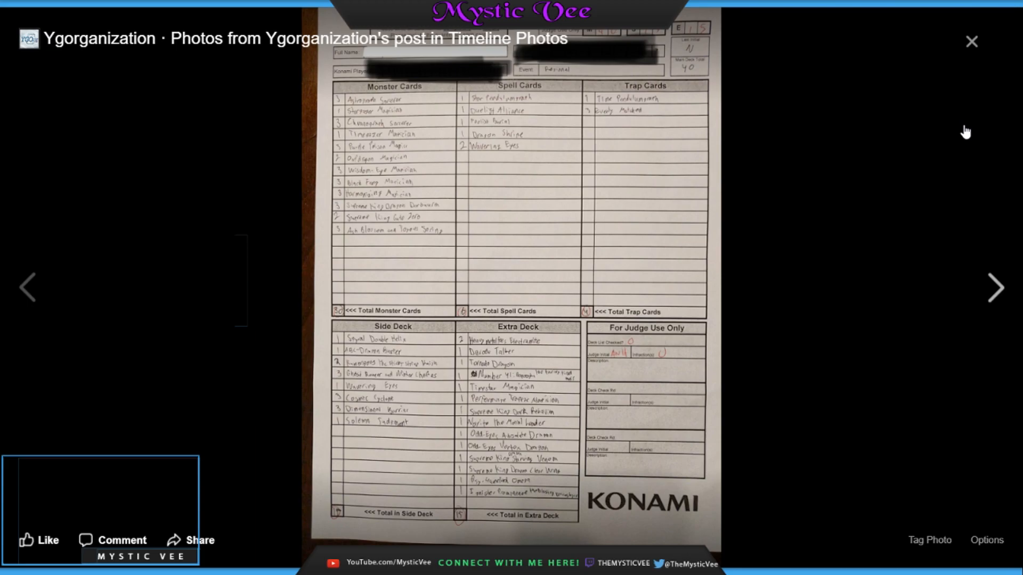
click(995, 288)
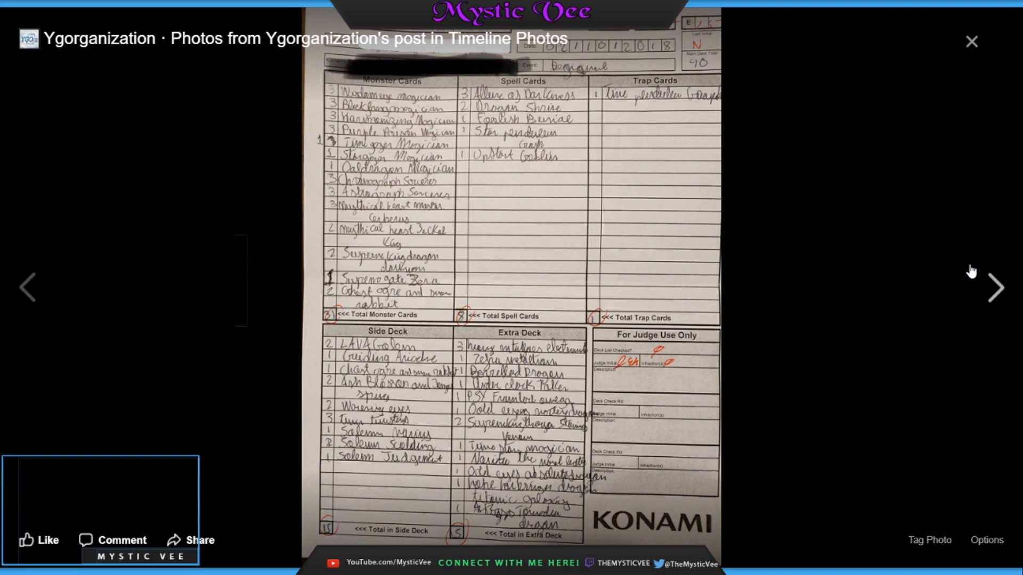